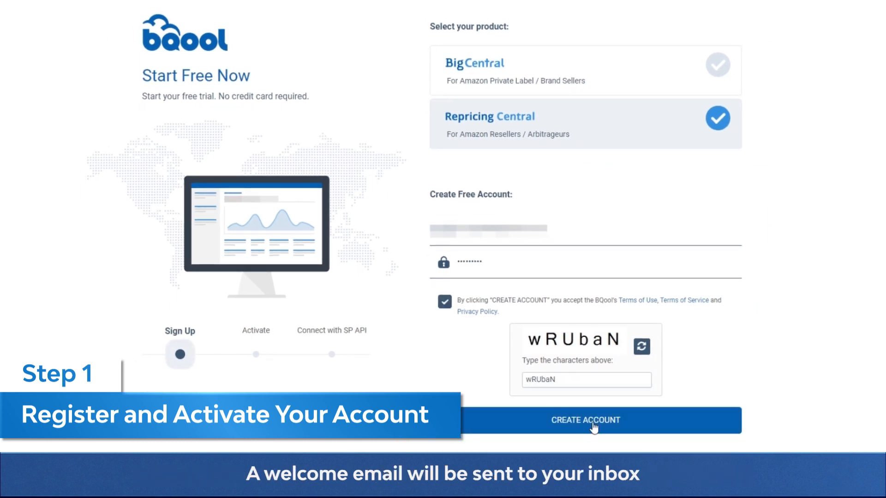
Create the free Repricing Central account and activate the 14-day trial from the welcome email.
click(585, 421)
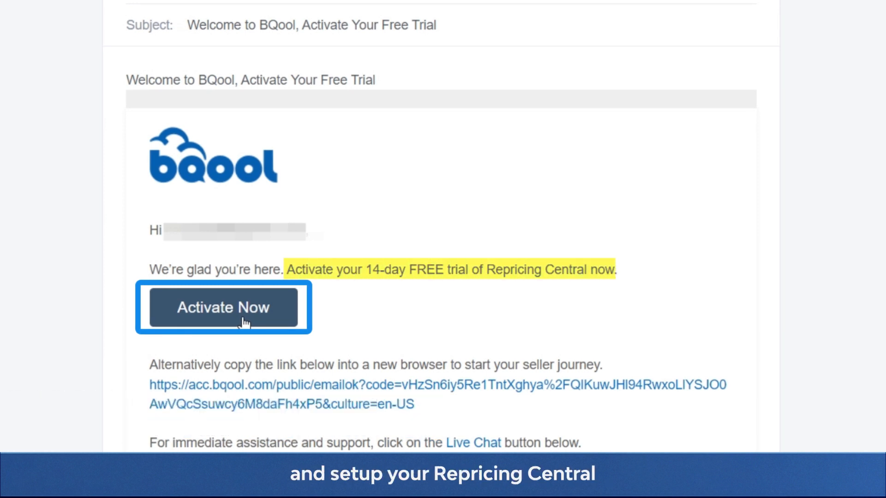
click(222, 307)
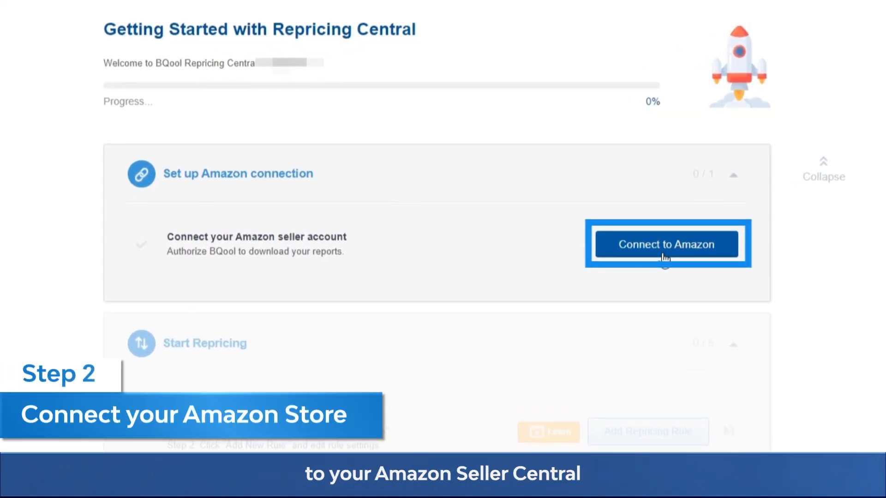
Begin connecting 'BQool Store' on Amazon US to the seller account via Amazon SP API.
click(666, 245)
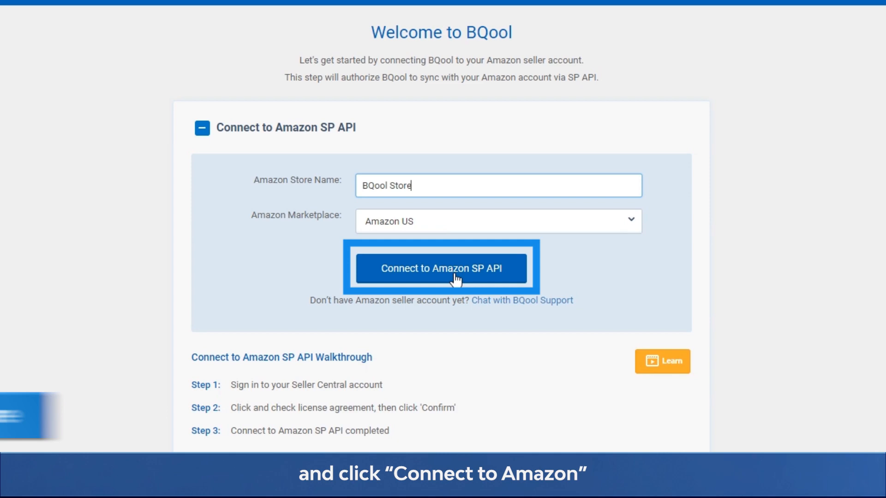
click(441, 268)
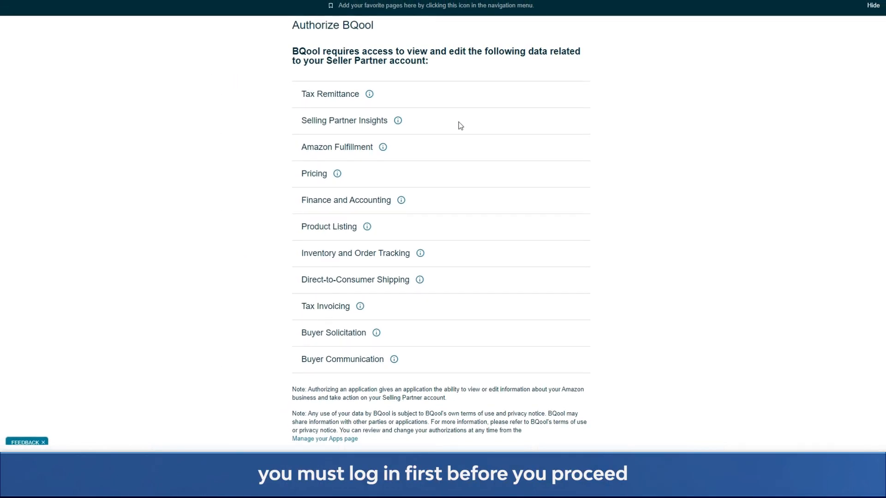
Accept the license agreement granting BQool selling-account access and confirm the authorization.
scroll(down, 3)
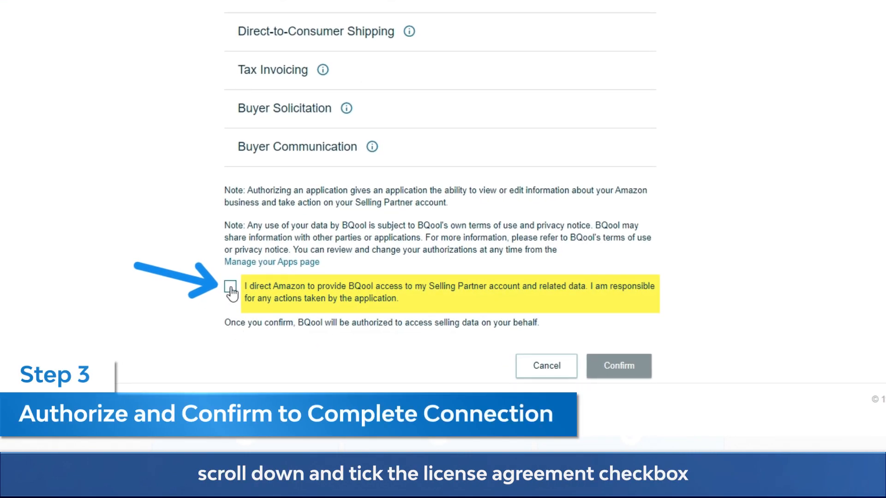
click(230, 286)
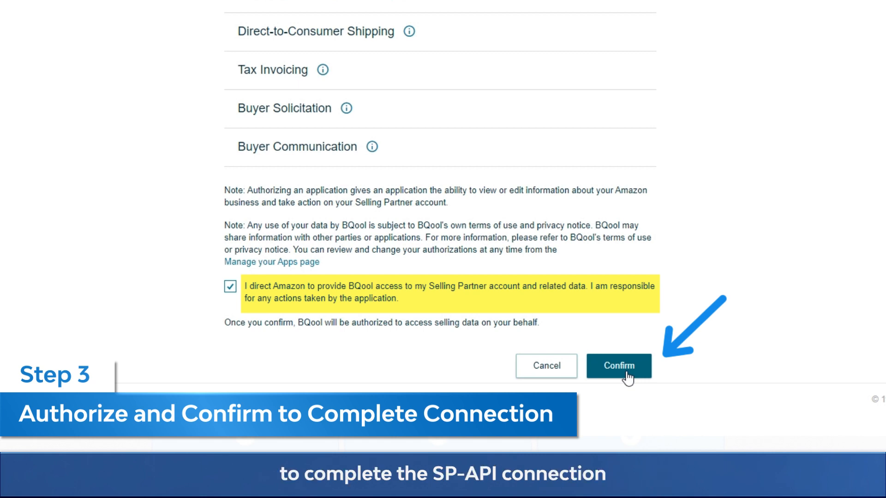
click(618, 366)
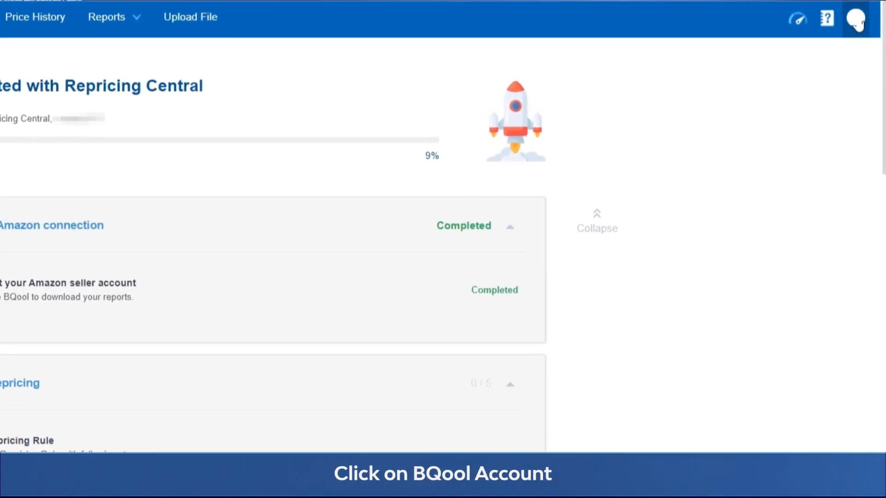
View the Marketplaces page in BQool Account settings showing the connected Seller Central ID.
click(856, 18)
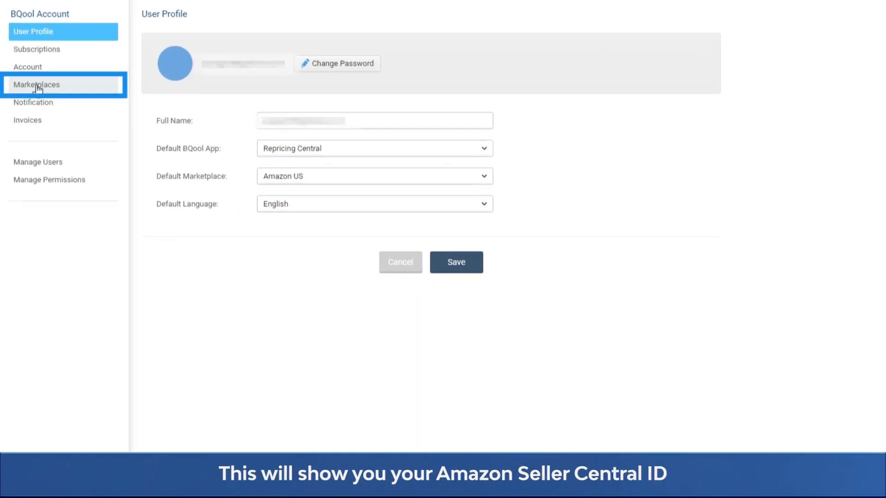
click(36, 85)
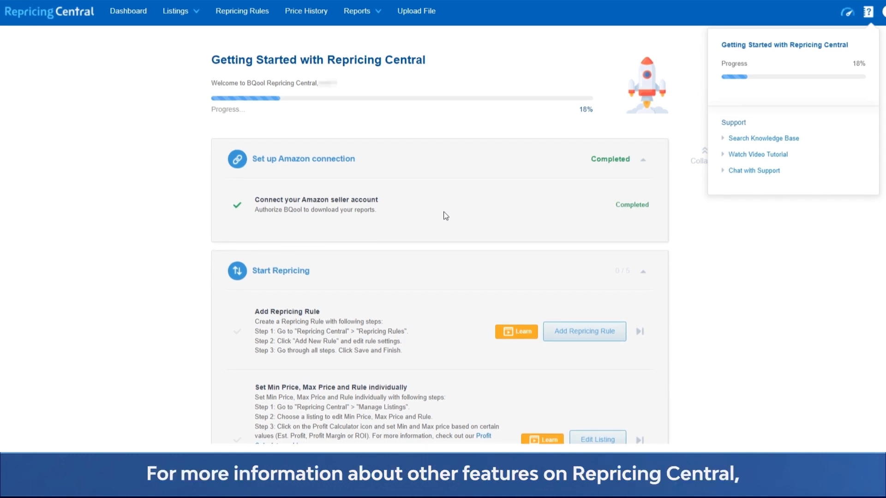
click(757, 154)
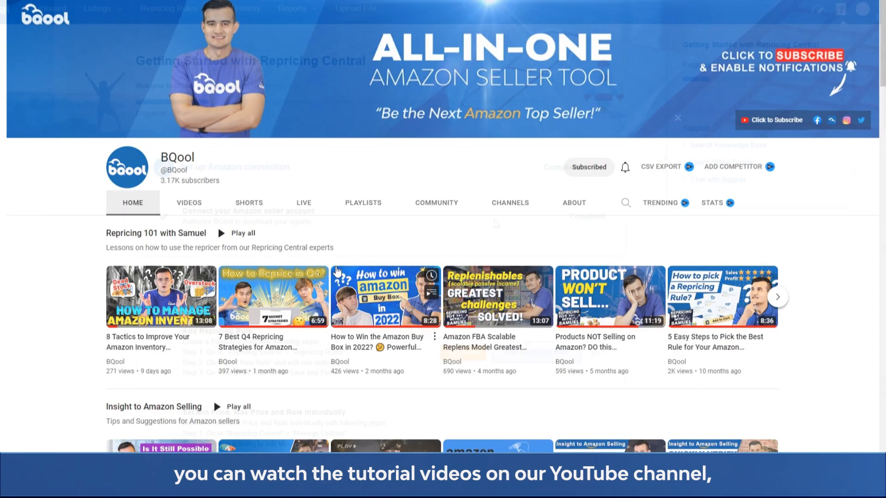